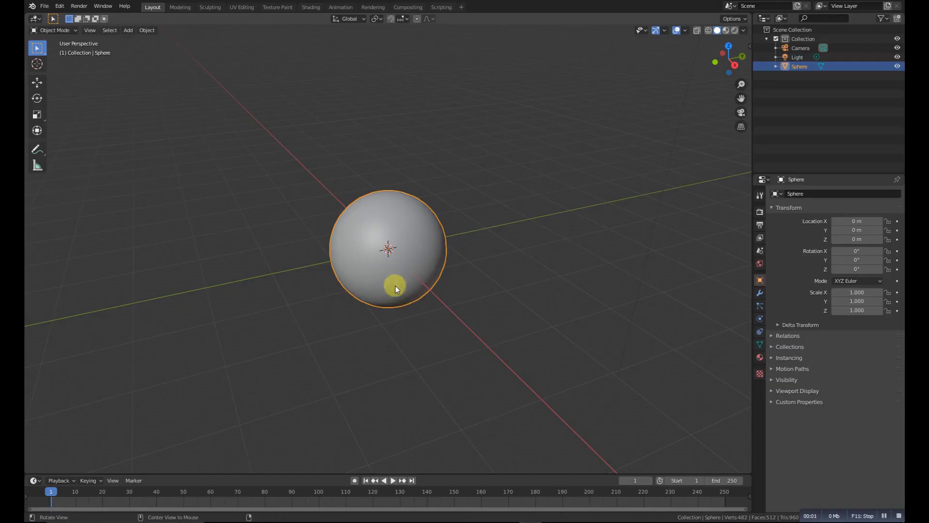
Step: Switch Blender to the Shading workspace
{"action": "left_click", "coordinate": [311, 6]}
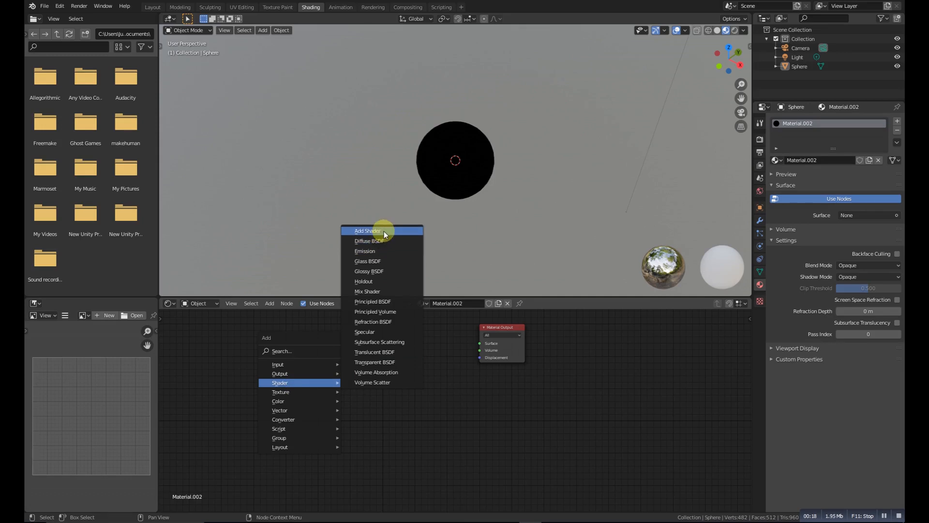
{"action": "left_click", "coordinate": [367, 230]}
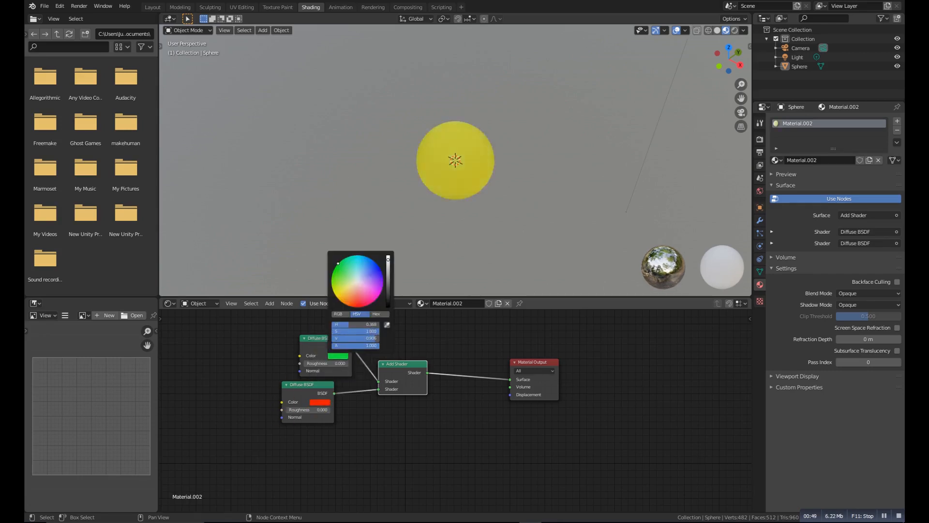
{"action": "left_click_drag", "start_coordinate": [338, 261], "coordinate": [347, 257]}
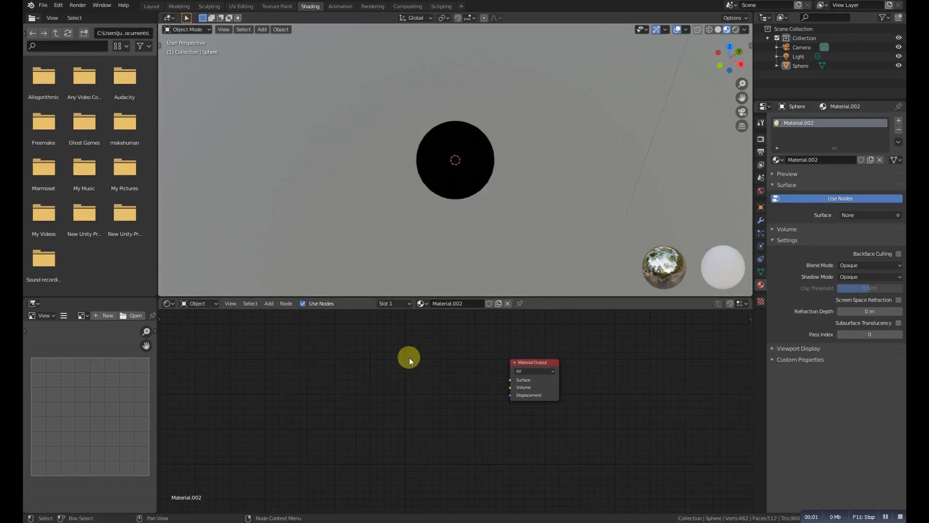
Step: Add a Diffuse BSDF node and connect it to the Surface output
{"action": "left_click", "coordinate": [364, 357]}
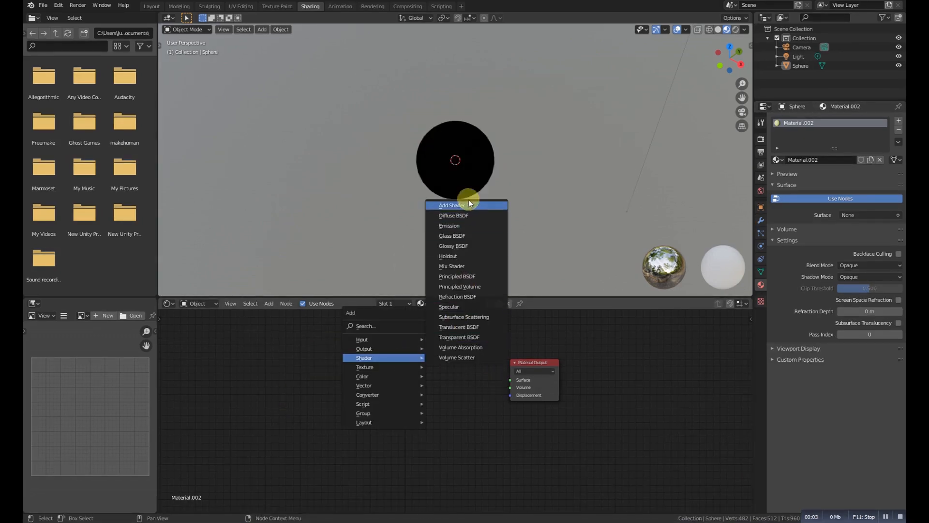
{"action": "left_click", "coordinate": [453, 214]}
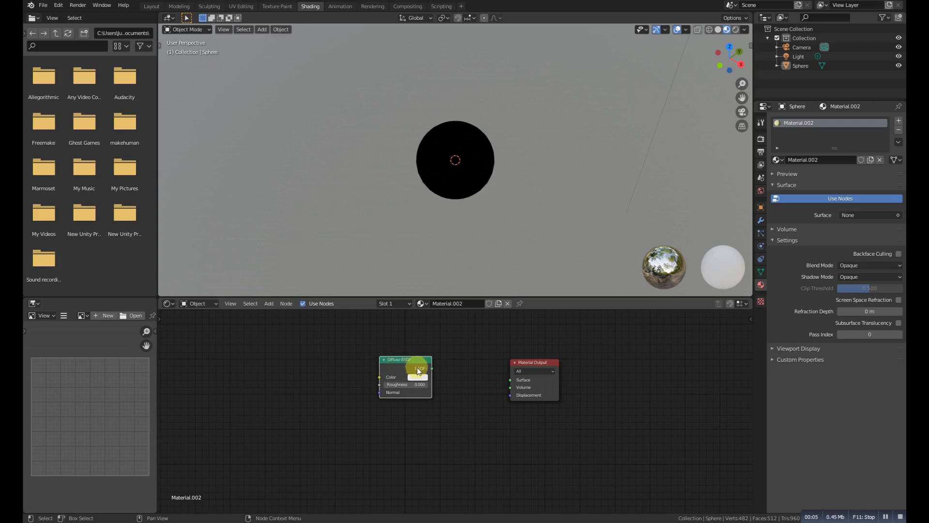
{"action": "left_click_drag", "start_coordinate": [431, 368], "coordinate": [511, 379]}
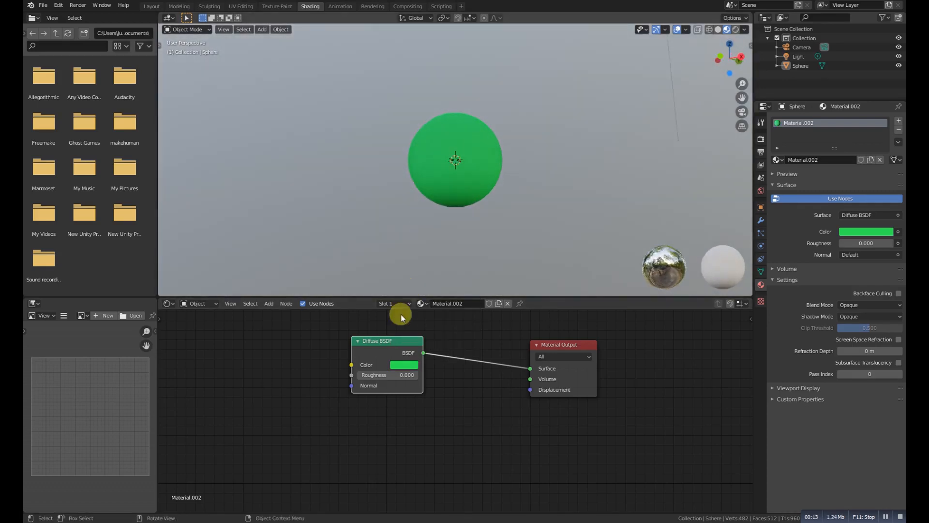
Step: Swap in the Emission shader, turn on Bloom, and raise the emission strength
{"action": "left_click_drag", "start_coordinate": [367, 374], "coordinate": [414, 374]}
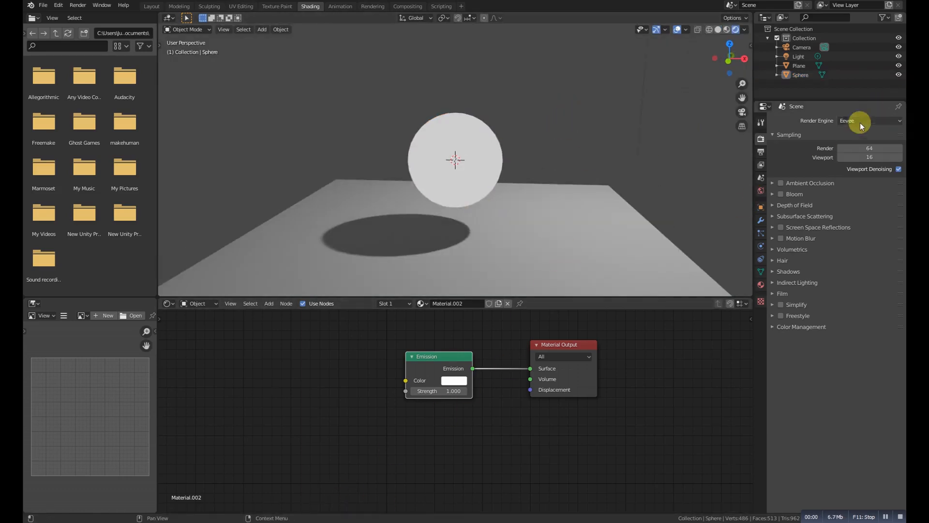
{"action": "left_click", "coordinate": [455, 161]}
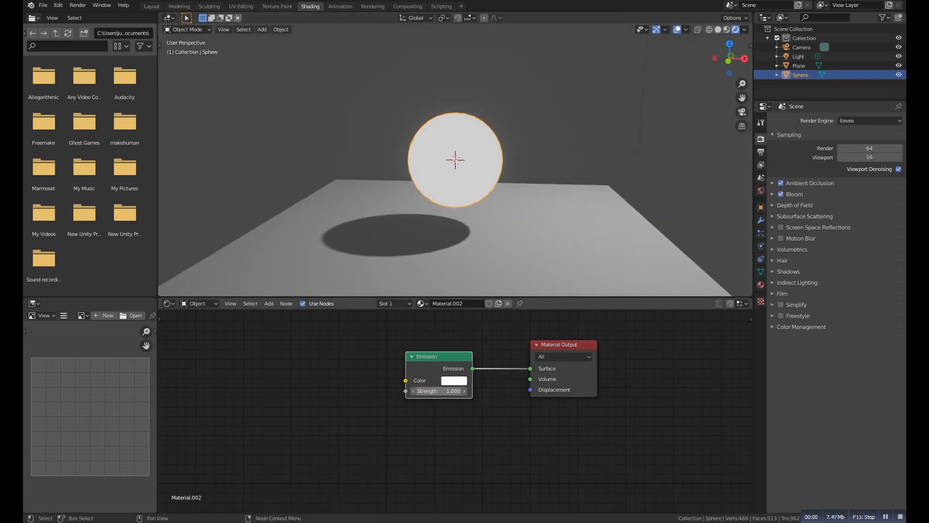
{"action": "left_click_drag", "start_coordinate": [427, 390], "coordinate": [452, 390]}
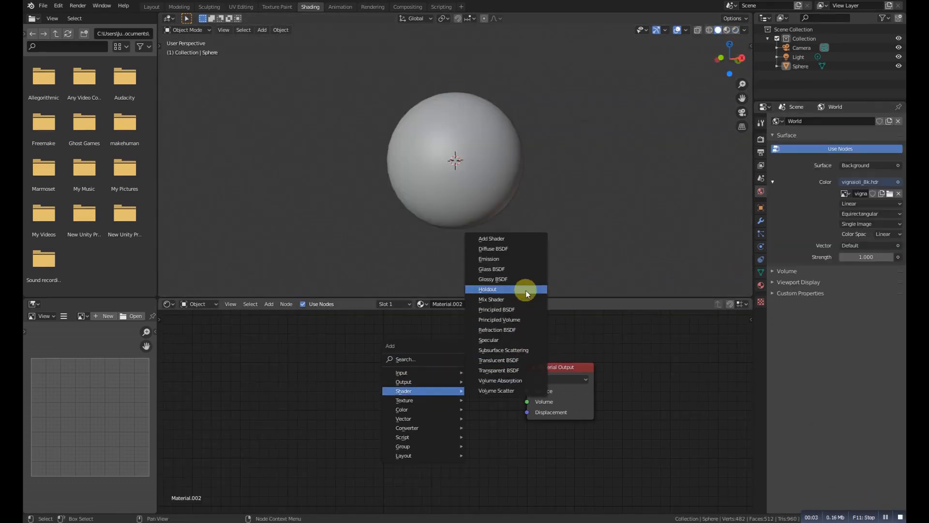
Step: Add a Holdout node, then a Volume Scatter node, to the material
{"action": "left_click", "coordinate": [491, 268]}
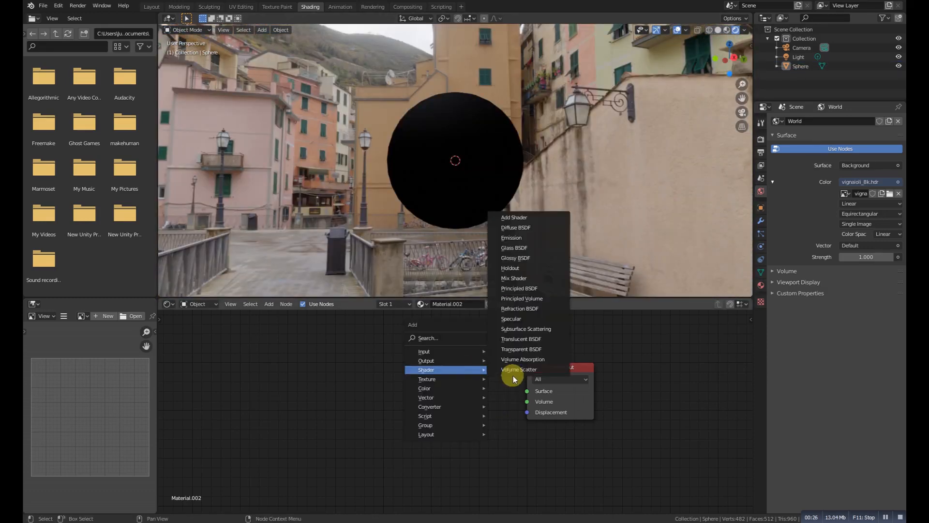
{"action": "left_click", "coordinate": [515, 257]}
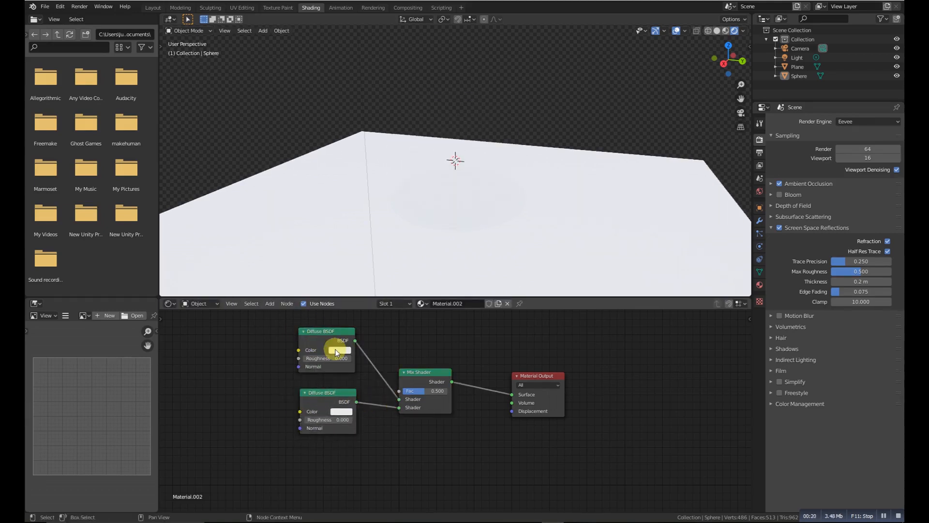
Step: Recolour the first Diffuse BSDF and increase the Principled BSDF's metallic amount
{"action": "left_click", "coordinate": [456, 161]}
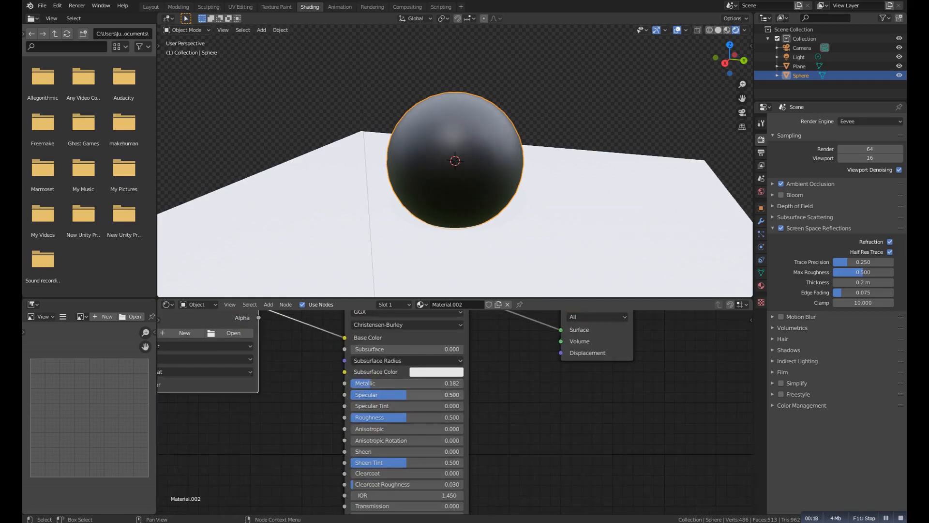
{"action": "left_click_drag", "start_coordinate": [379, 383], "coordinate": [388, 394]}
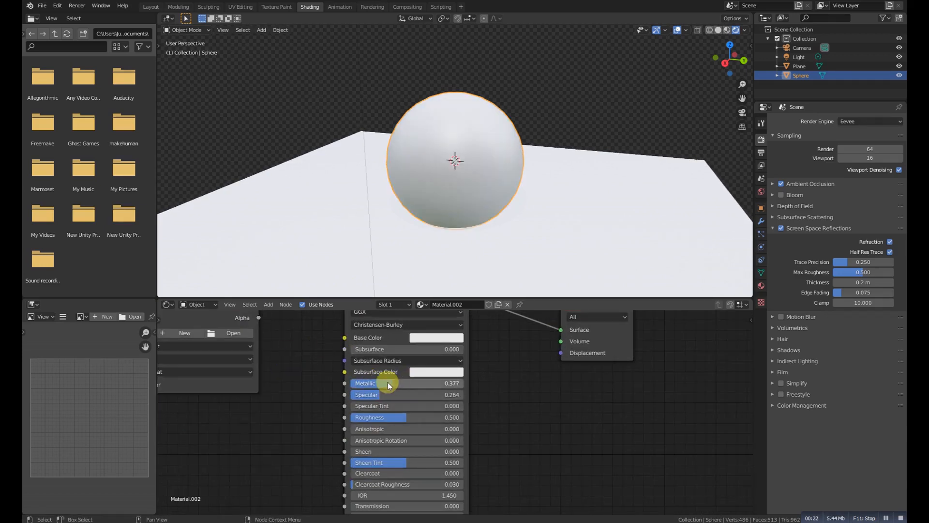
{"action": "left_click_drag", "start_coordinate": [388, 383], "coordinate": [451, 394]}
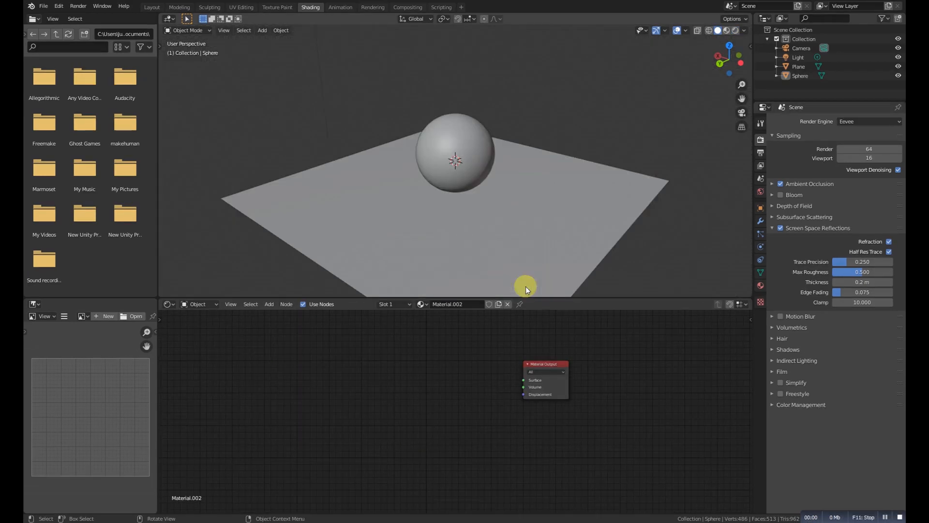
{"action": "mouse_move", "coordinate": [712, 448]}
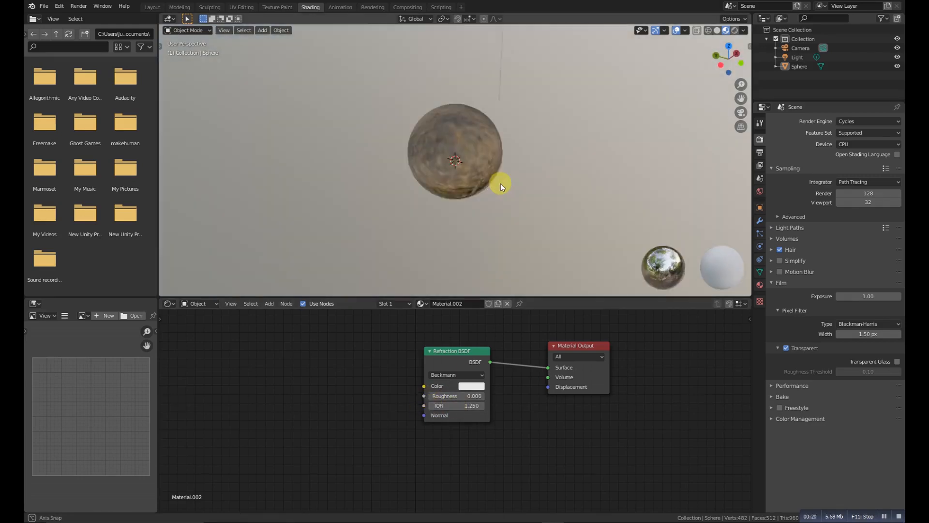
Step: Set the Refraction BSDF's colour to orange-red
{"action": "left_click", "coordinate": [469, 386]}
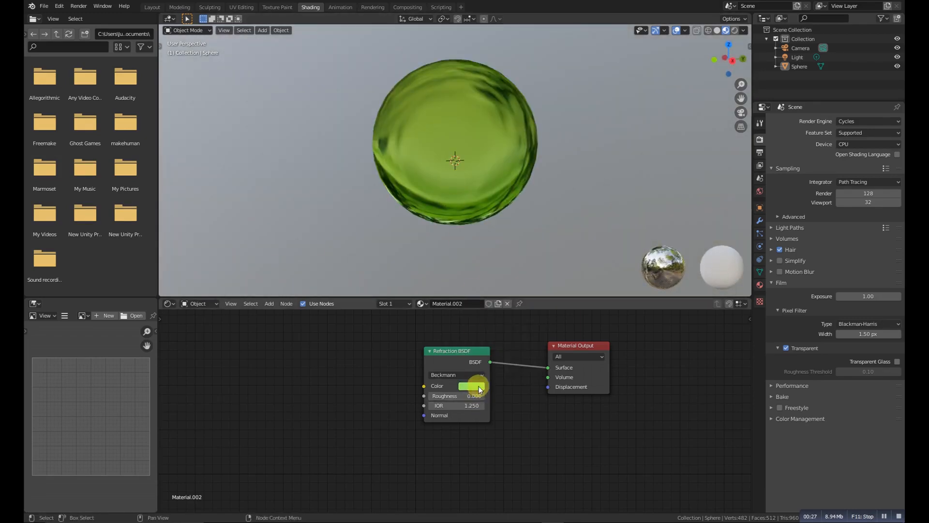
{"action": "left_click", "coordinate": [473, 386]}
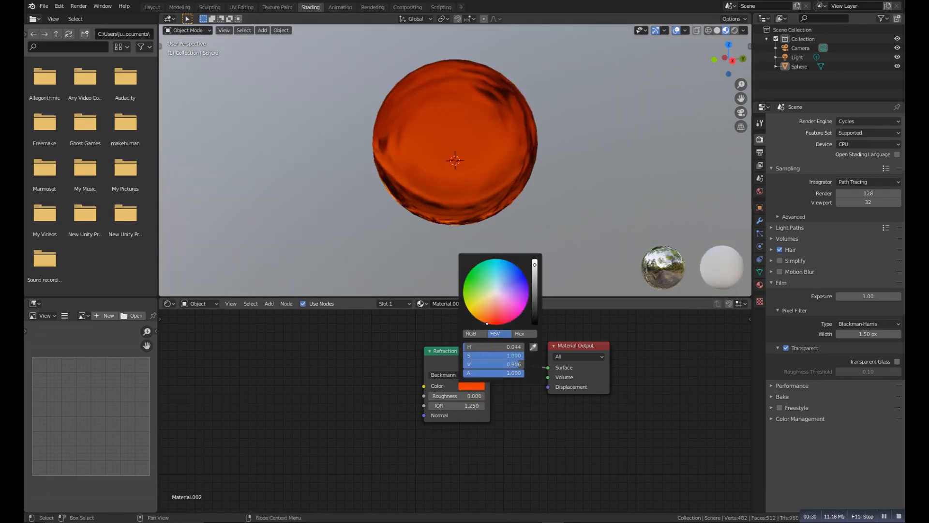
{"action": "left_click", "coordinate": [486, 279]}
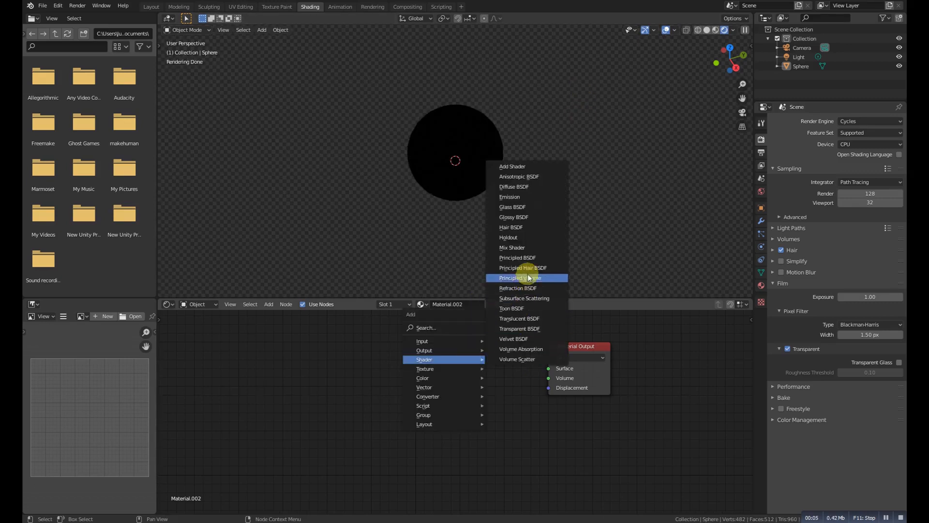
Step: Add a Subsurface Scattering node with a pinkish skin-tone colour
{"action": "left_click", "coordinate": [524, 298]}
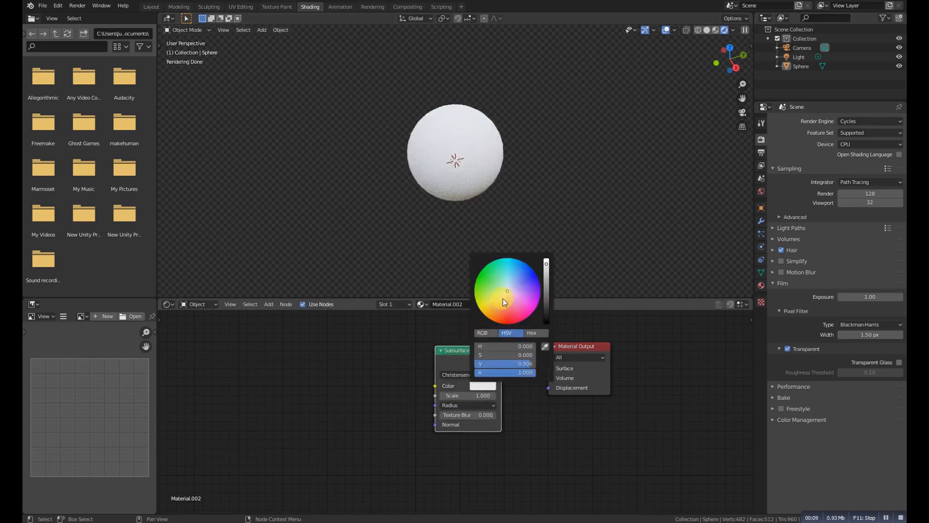
{"action": "left_click", "coordinate": [509, 308]}
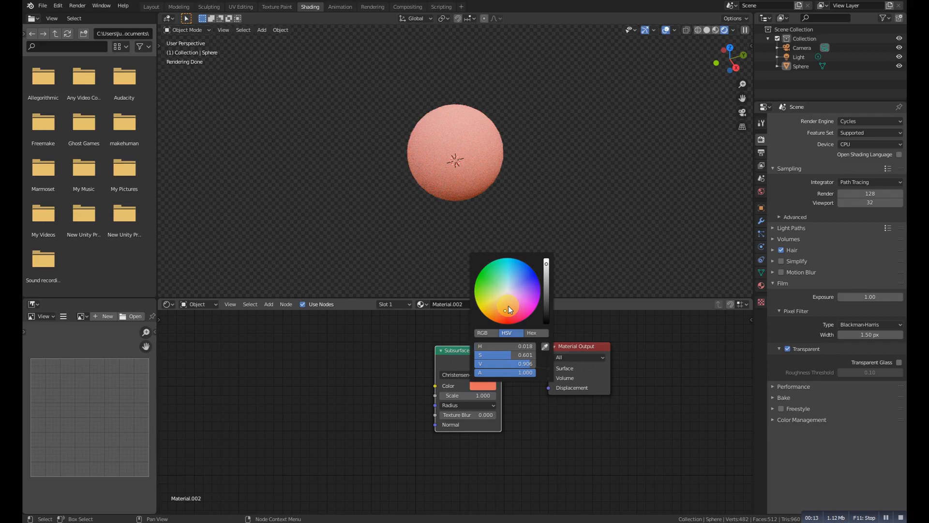
{"action": "left_click", "coordinate": [506, 303]}
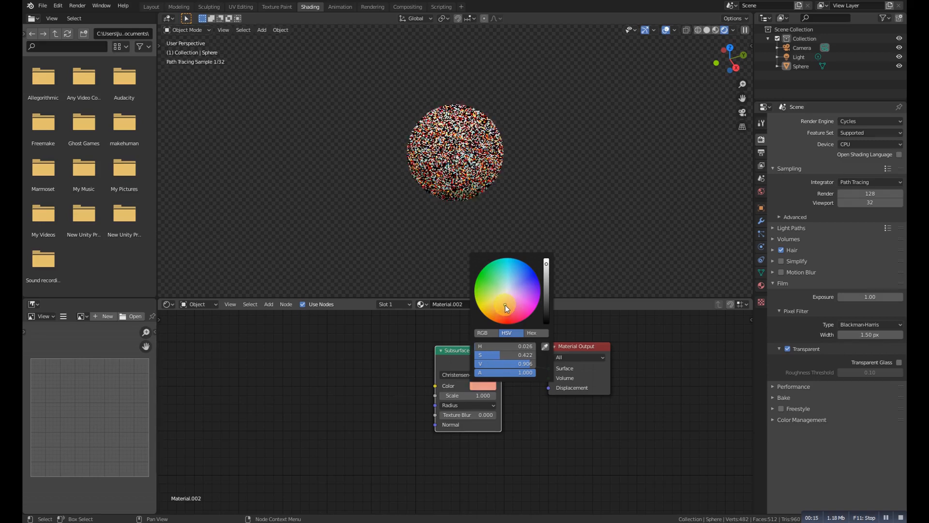
{"action": "left_click", "coordinate": [507, 305]}
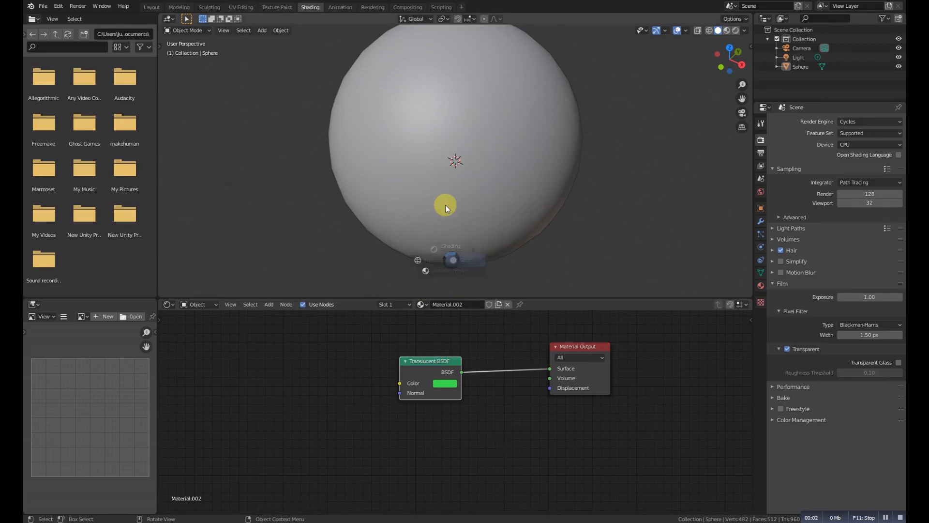
Step: Add a Transparent BSDF node and link it to the Surface output
{"action": "left_click", "coordinate": [444, 383]}
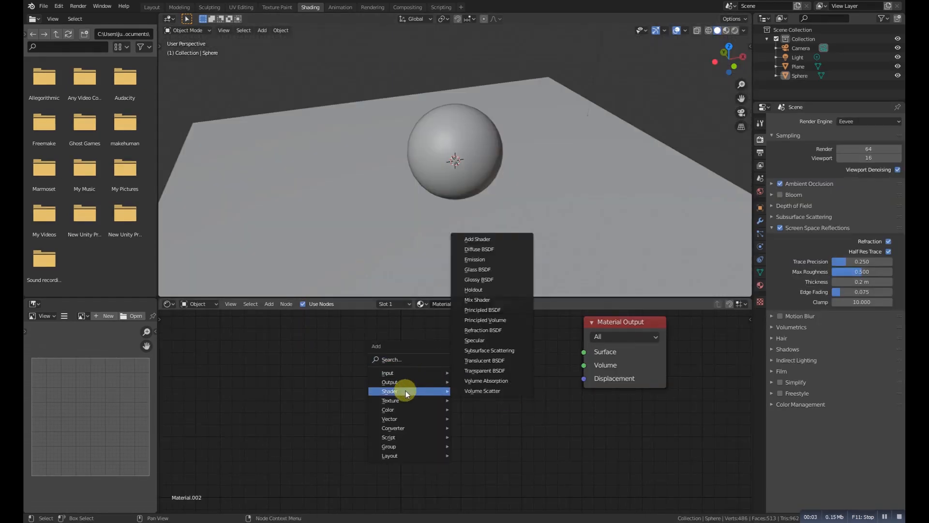
{"action": "left_click", "coordinate": [485, 371]}
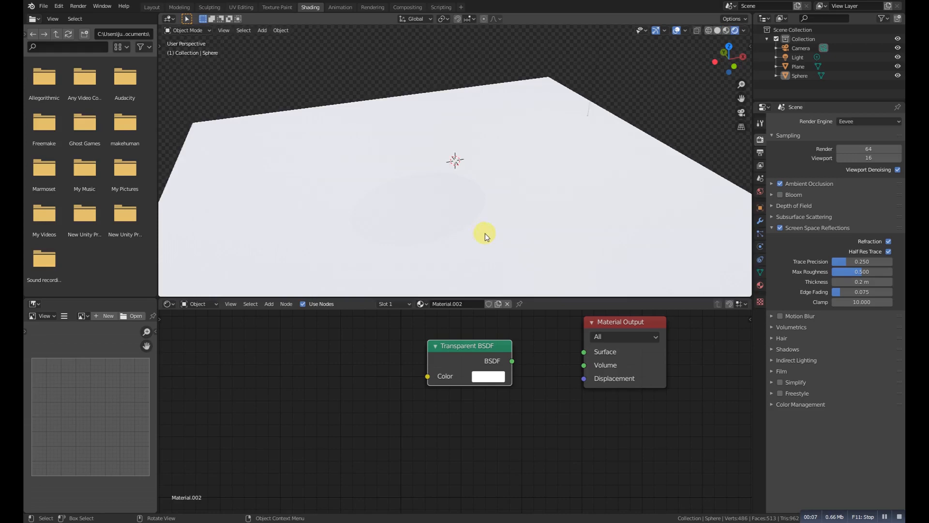
{"action": "left_click_drag", "start_coordinate": [512, 360], "coordinate": [583, 351]}
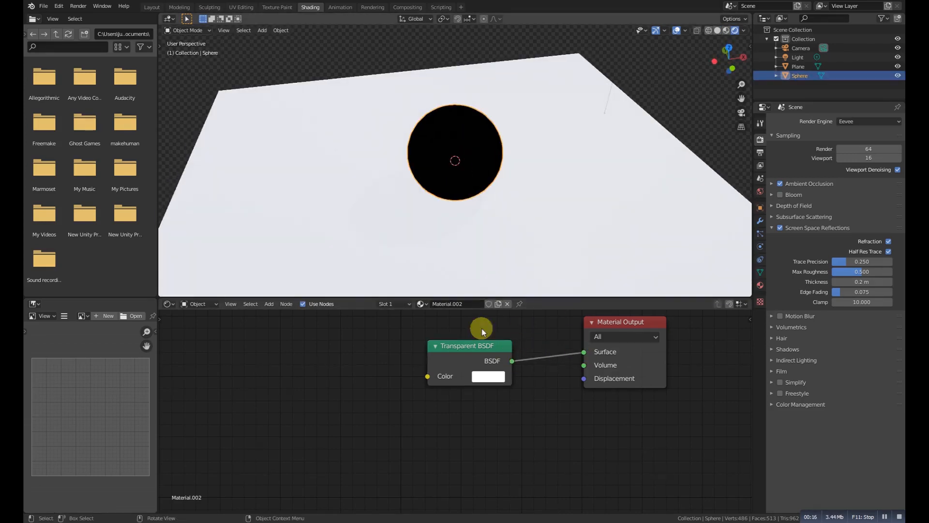
{"action": "left_click", "coordinate": [488, 376]}
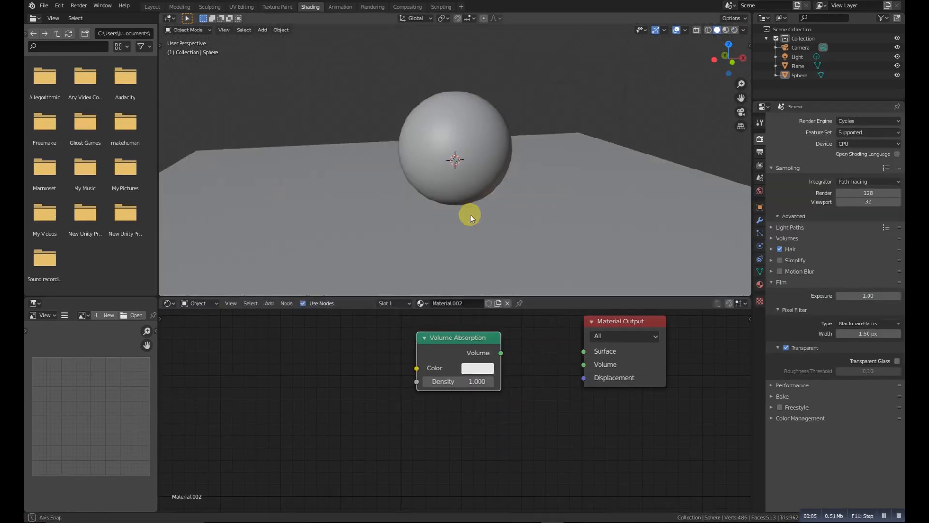
Step: Add a Volume Scatter node, link it to the Volume output, and recolour it pale green
{"action": "left_click", "coordinate": [477, 367]}
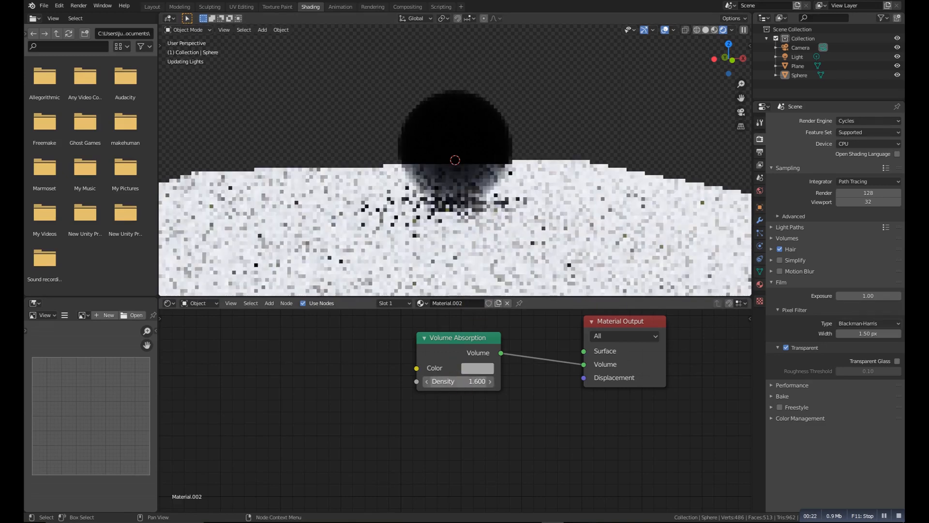
{"action": "left_click", "coordinate": [478, 368]}
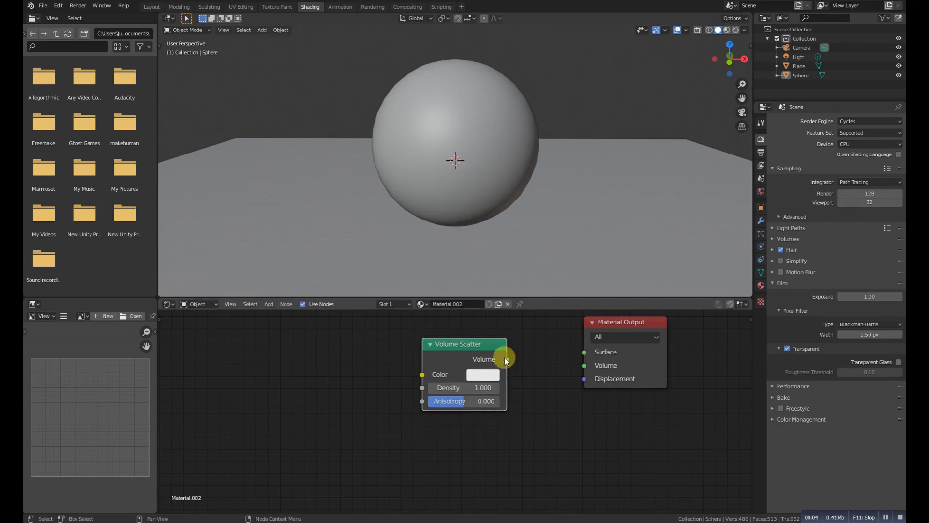
{"action": "left_click_drag", "start_coordinate": [506, 359], "coordinate": [583, 364]}
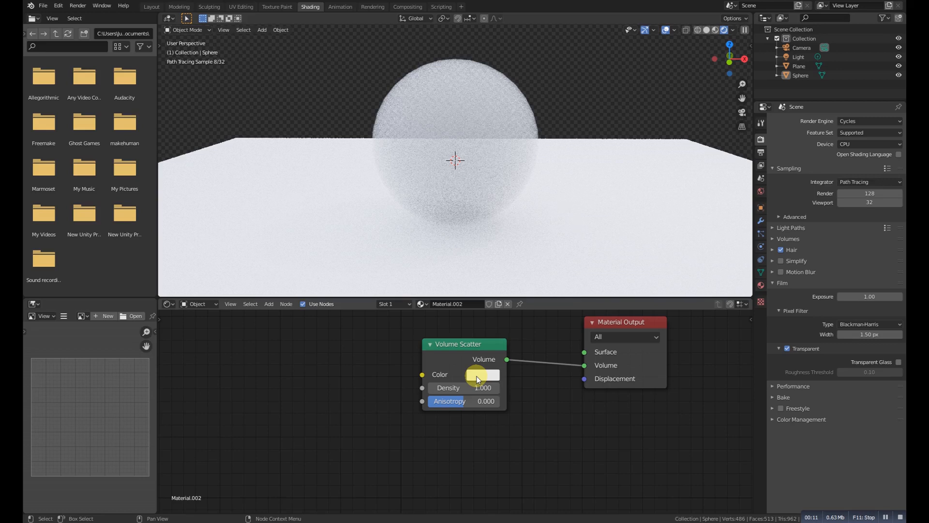
{"action": "left_click", "coordinate": [480, 374]}
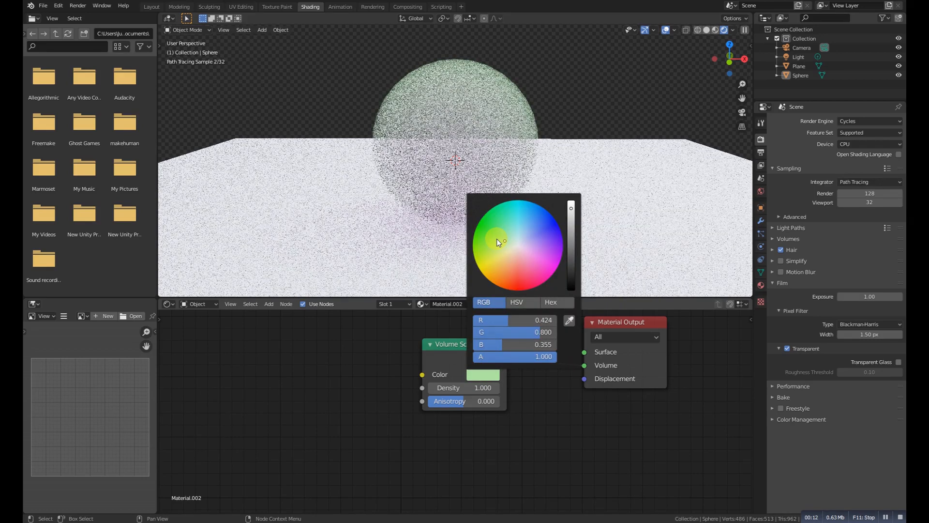